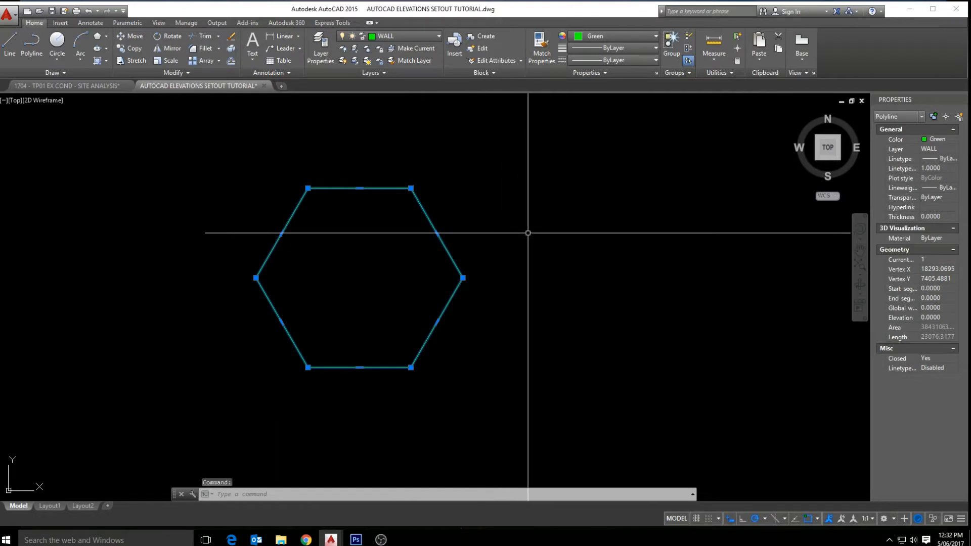
# Cancel the current hexagon selection with Esc.
pyautogui.press('Escape')
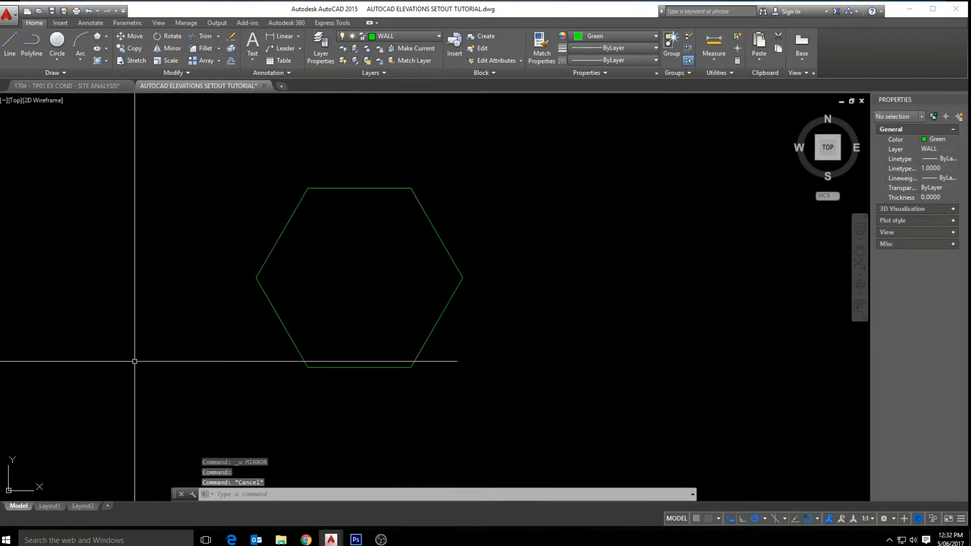
pyautogui.moveTo(523, 302)
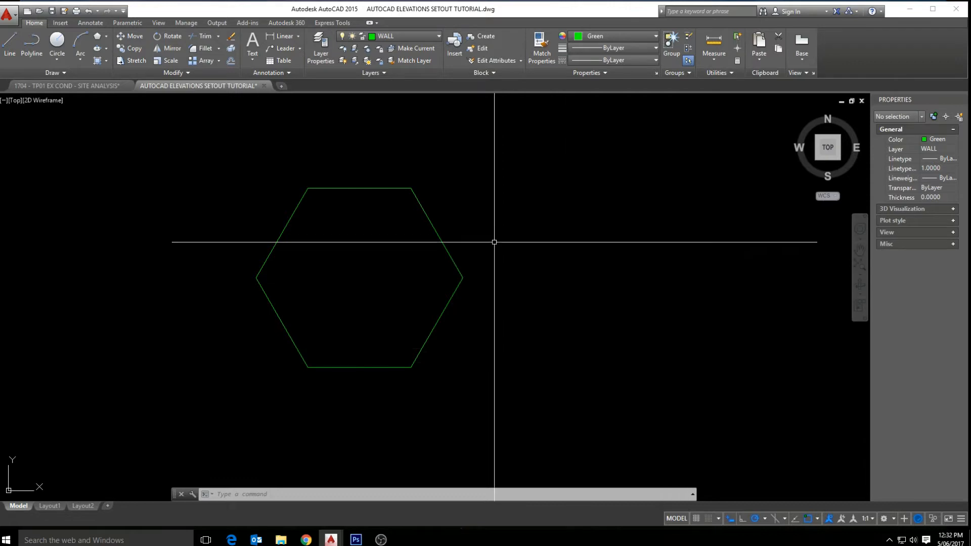
pyautogui.moveTo(178, 48)
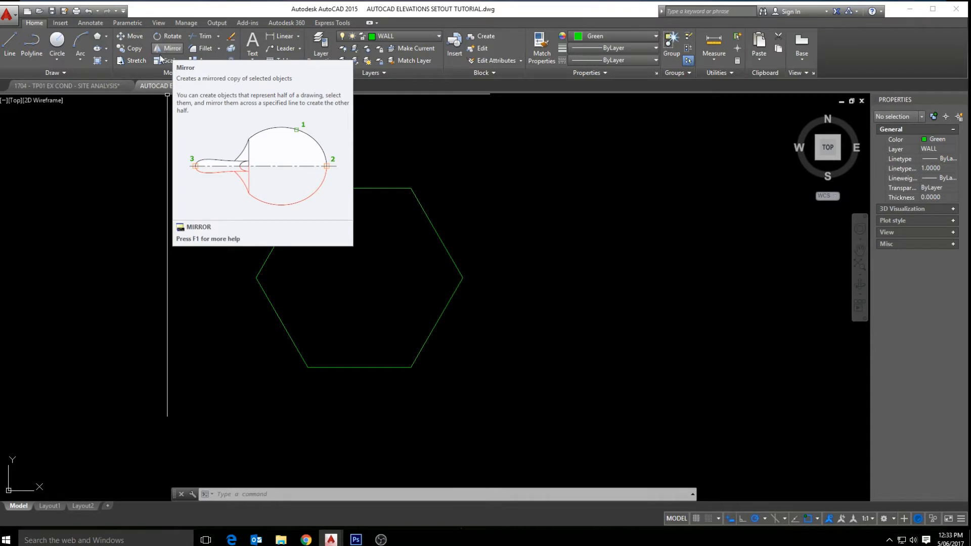
pyautogui.moveTo(536, 319)
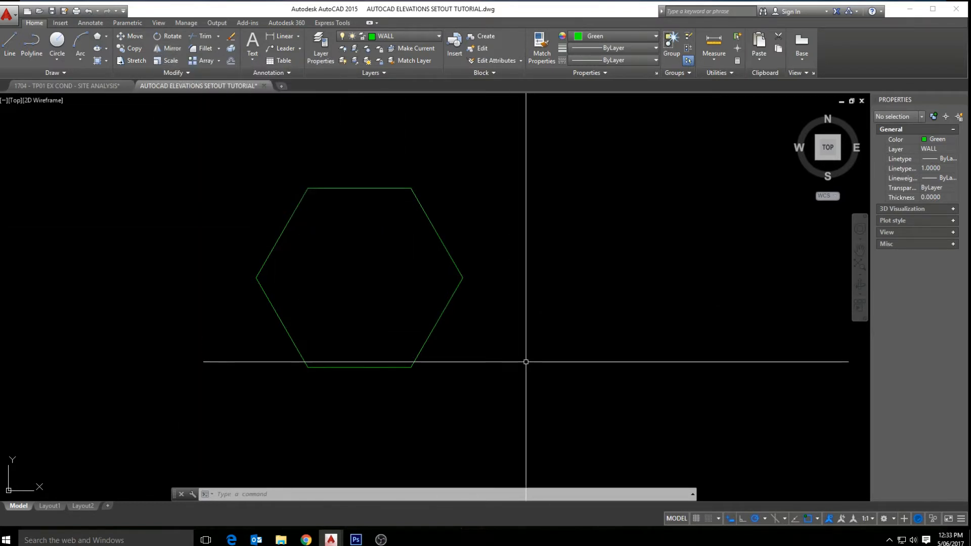
# Mirror the hexagon across its top edge, keeping the original.
pyautogui.write('MIRROR Select objects:')
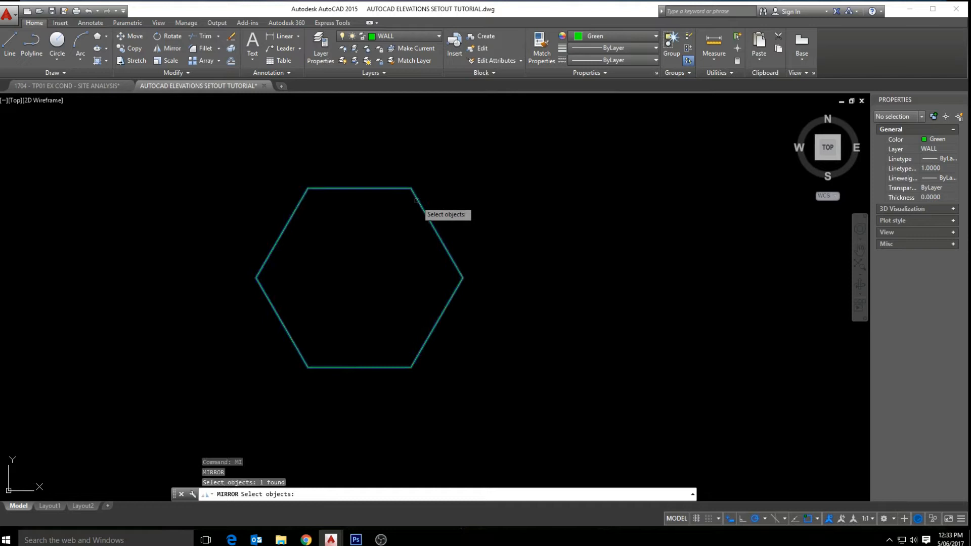
pyautogui.press('enter')
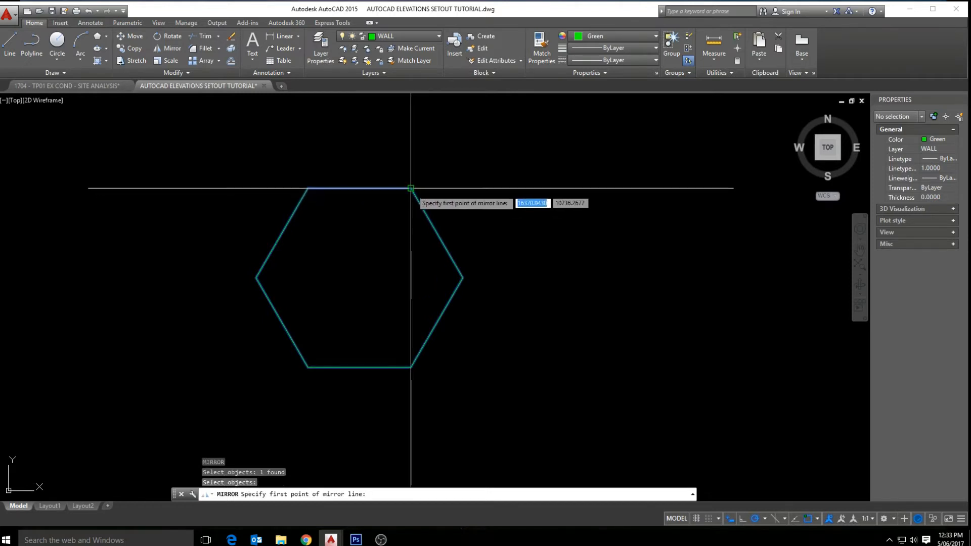
pyautogui.click(411, 188)
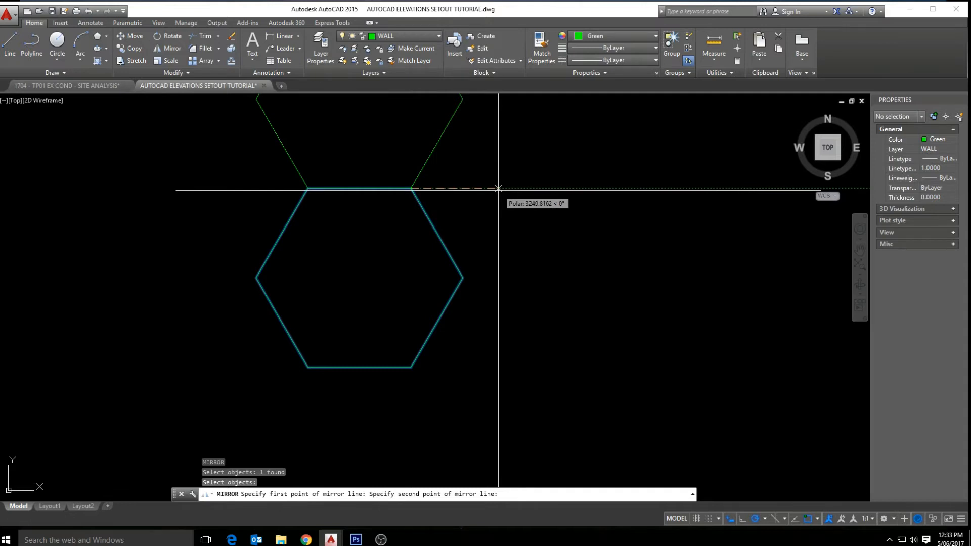
pyautogui.click(498, 187)
pyautogui.write('M')
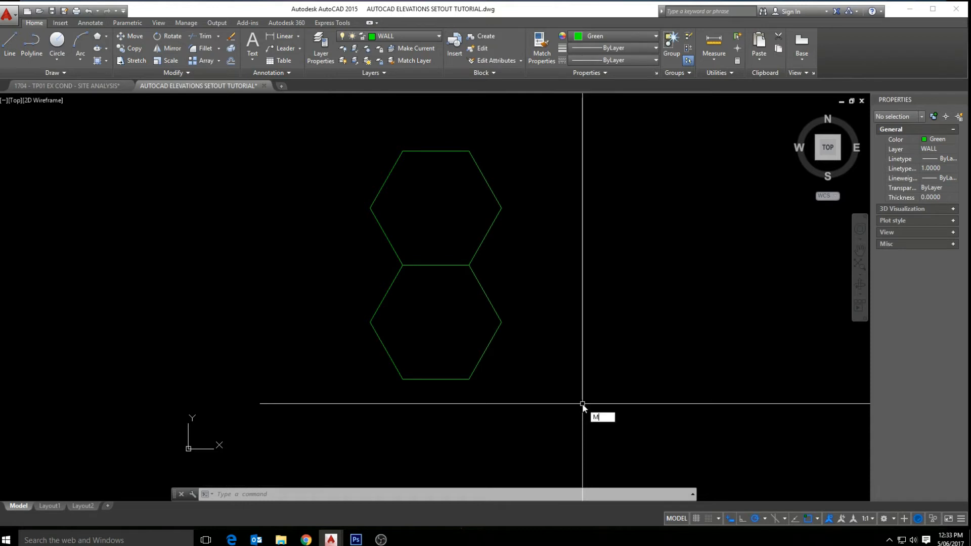
# Mirror both stacked hexagons across a vertical line through their right corners.
pyautogui.write('I')
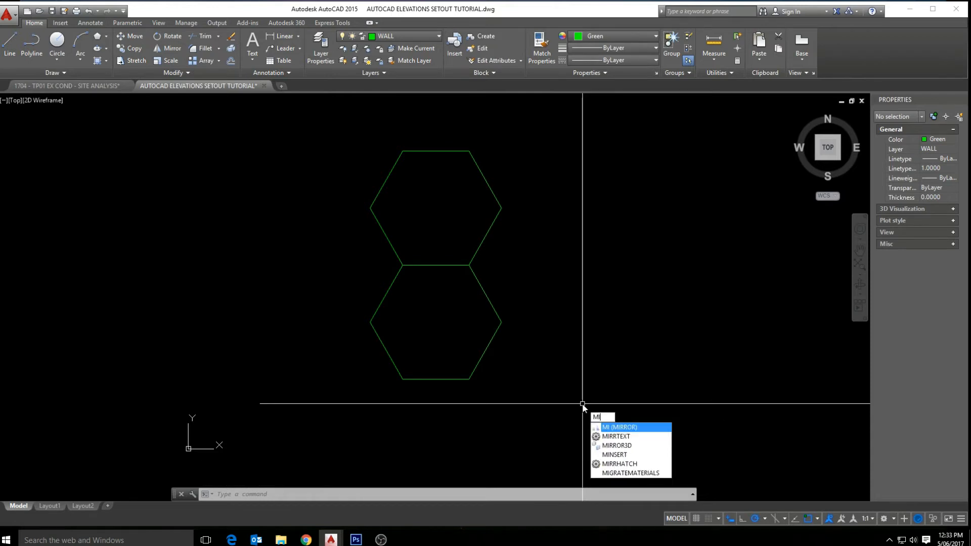
pyautogui.press('enter')
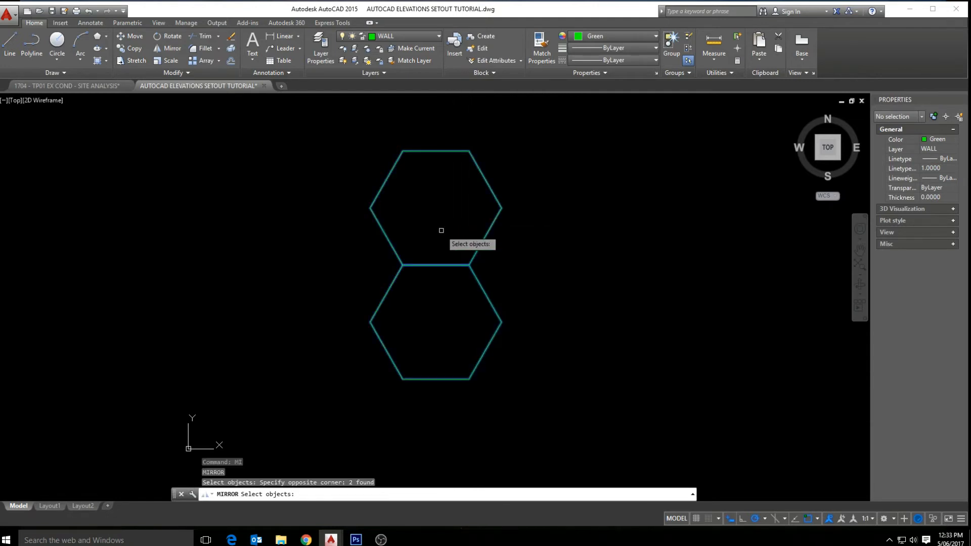
pyautogui.press('enter')
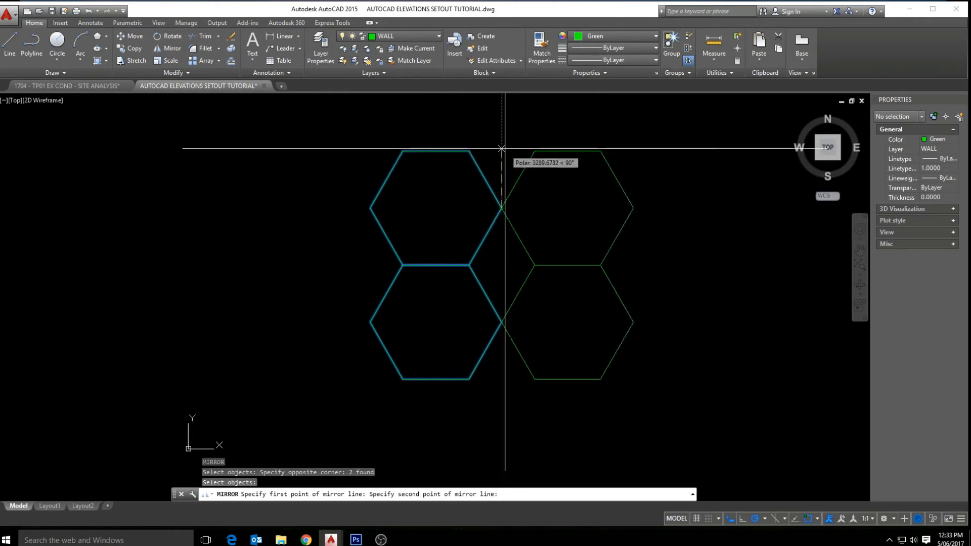
pyautogui.click(502, 148)
pyautogui.write('M')
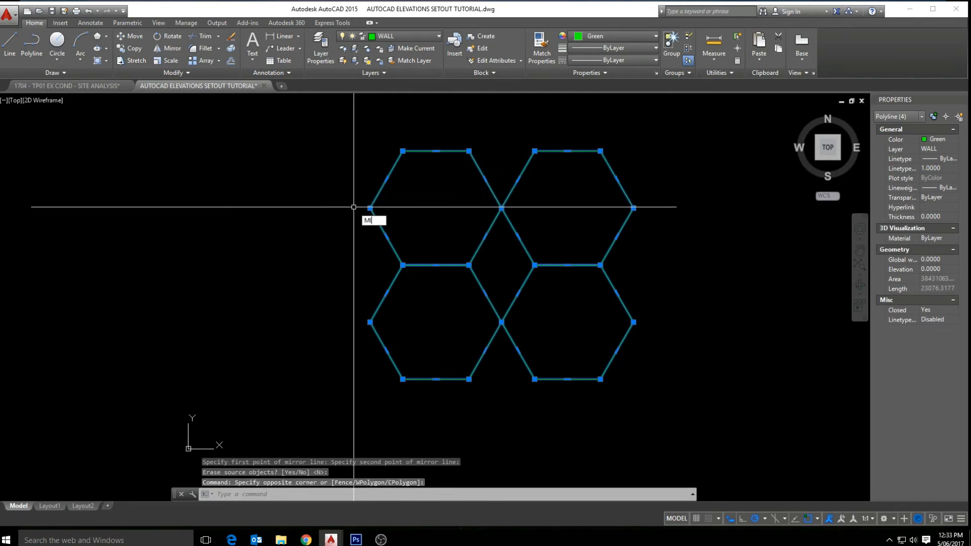
# Mirror the four-hexagon cluster along its top edge, then undo back to the stacked pair.
pyautogui.write('I')
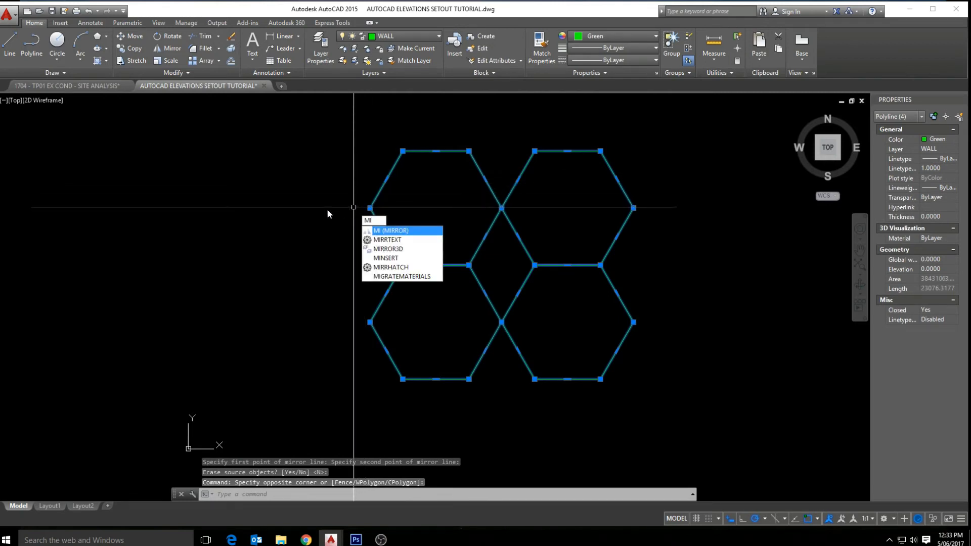
pyautogui.click(391, 231)
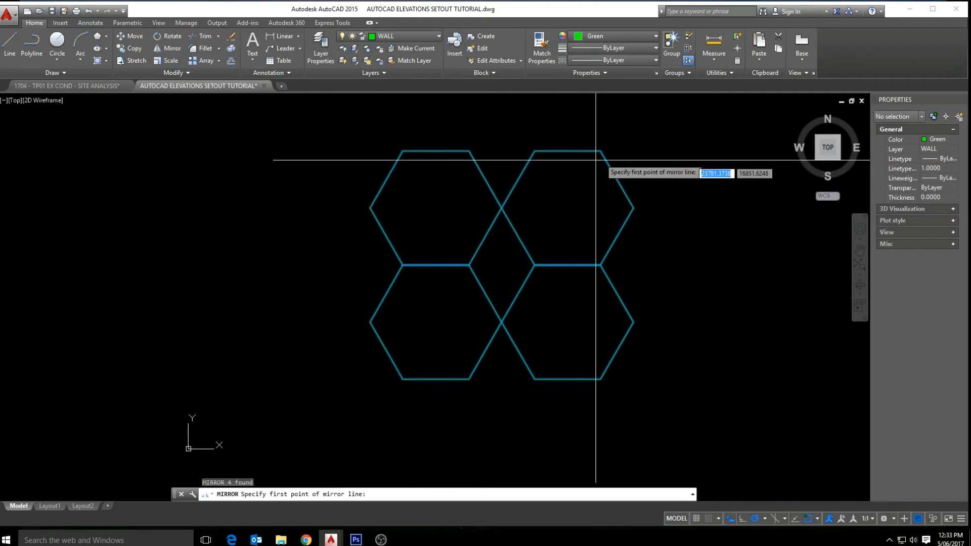
pyautogui.click(598, 151)
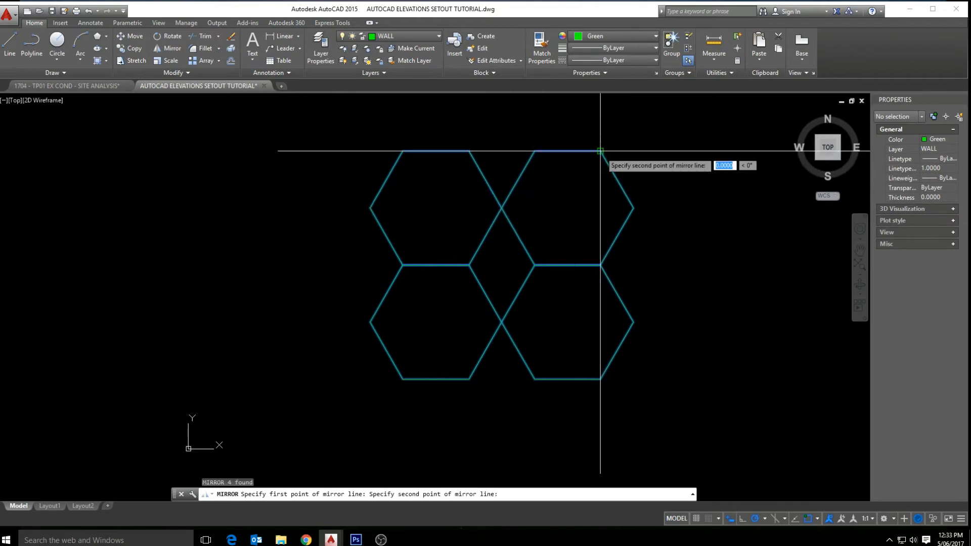
pyautogui.click(600, 151)
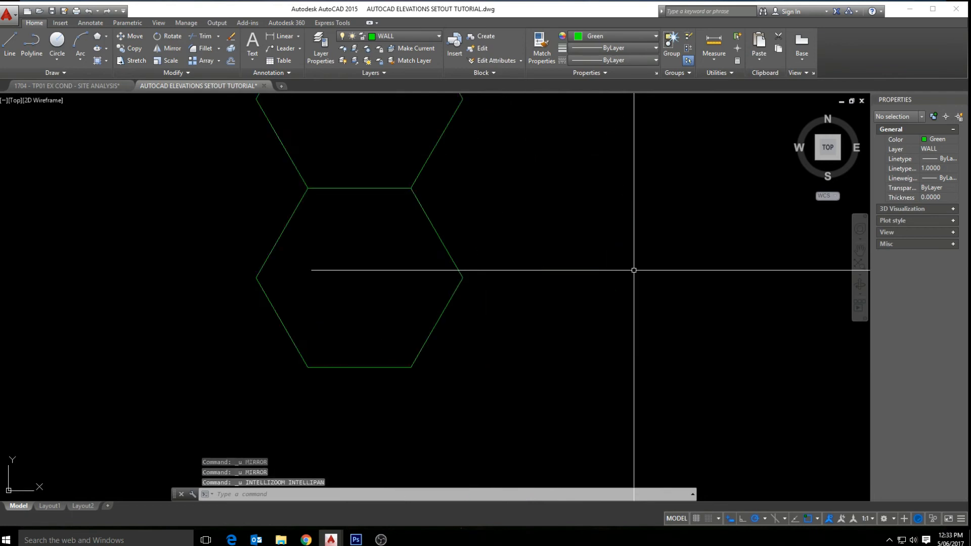
# Undo to one hexagon, then mirror it over its top edge, erasing the source.
pyautogui.click(359, 277)
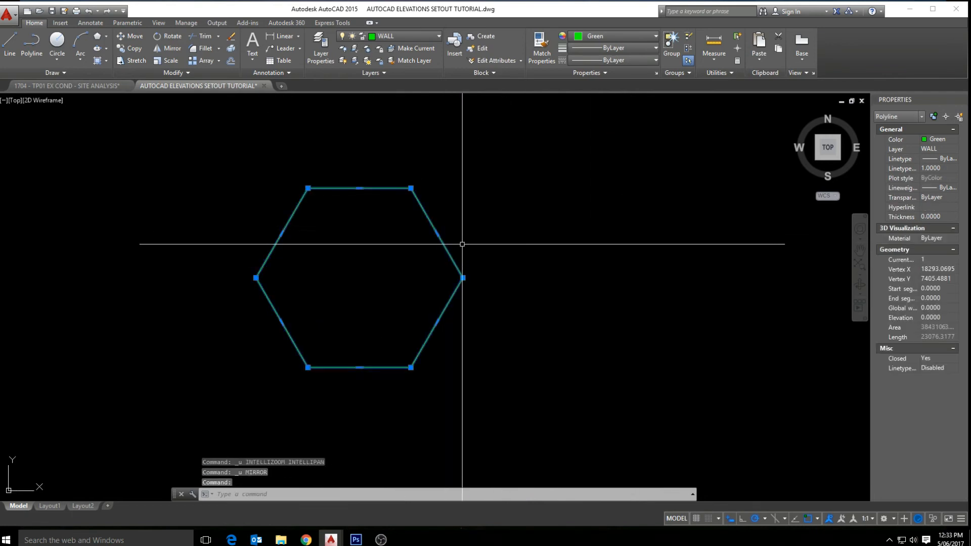
pyautogui.write('M')
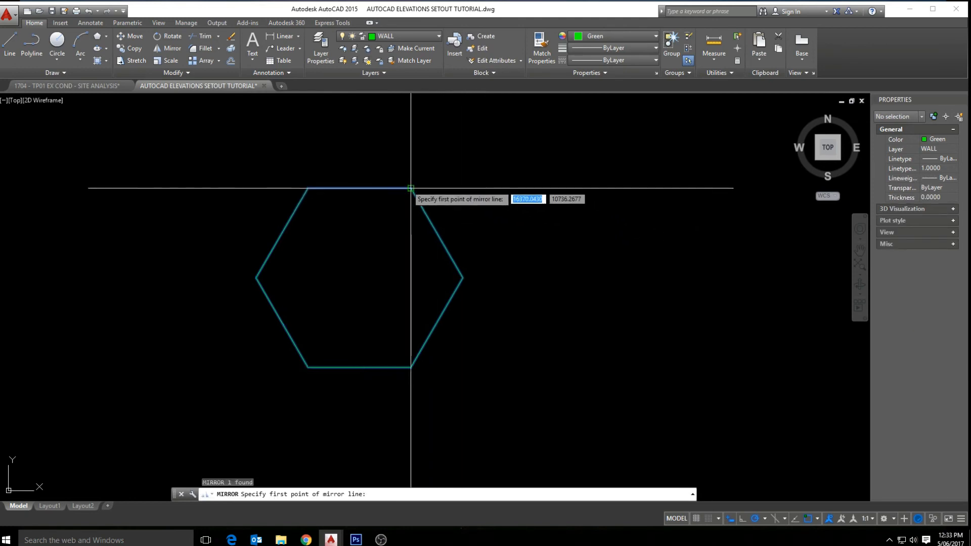
pyautogui.click(410, 188)
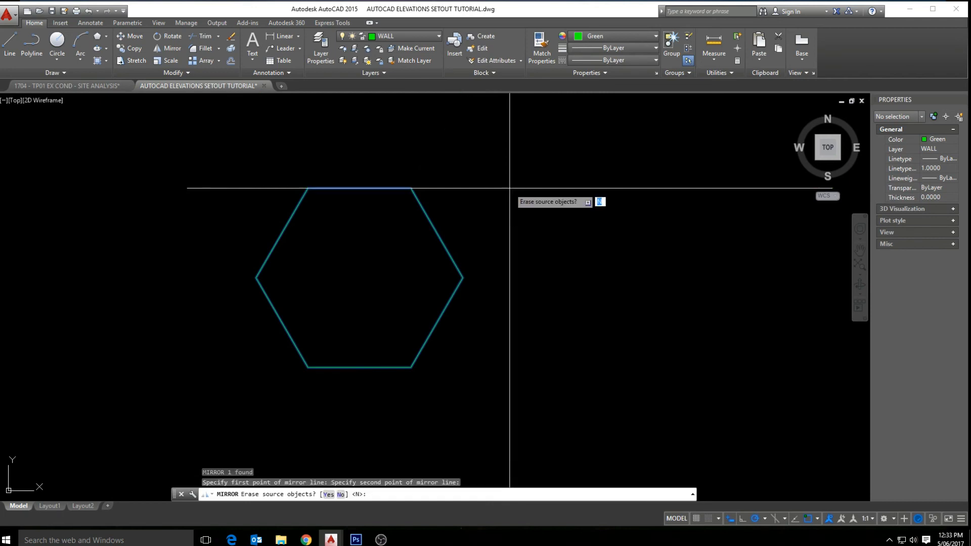
pyautogui.write('Y')
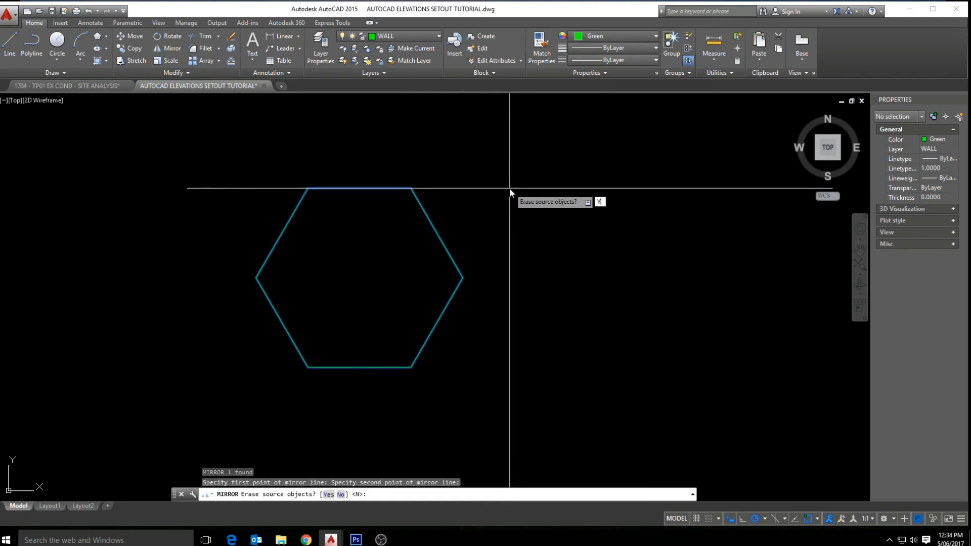